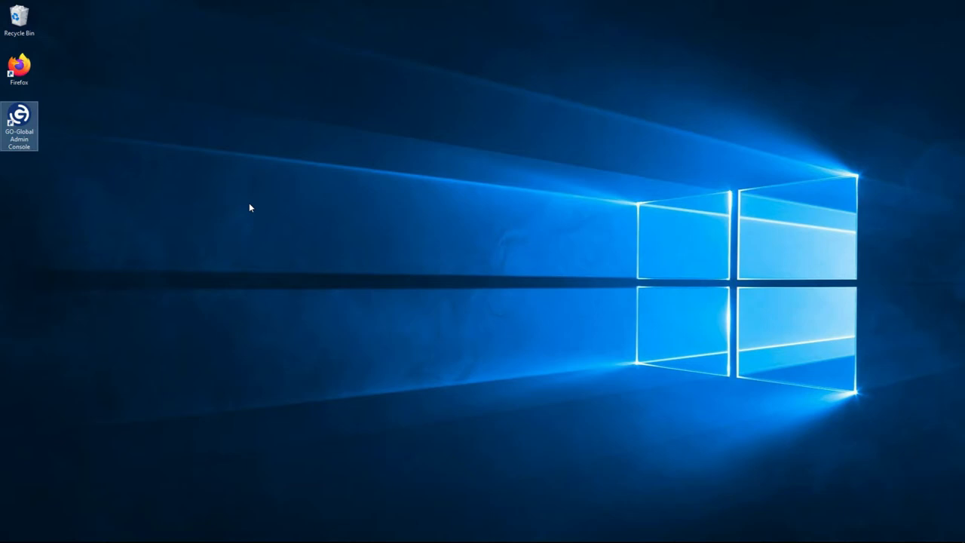
mouse_move(42, 140)
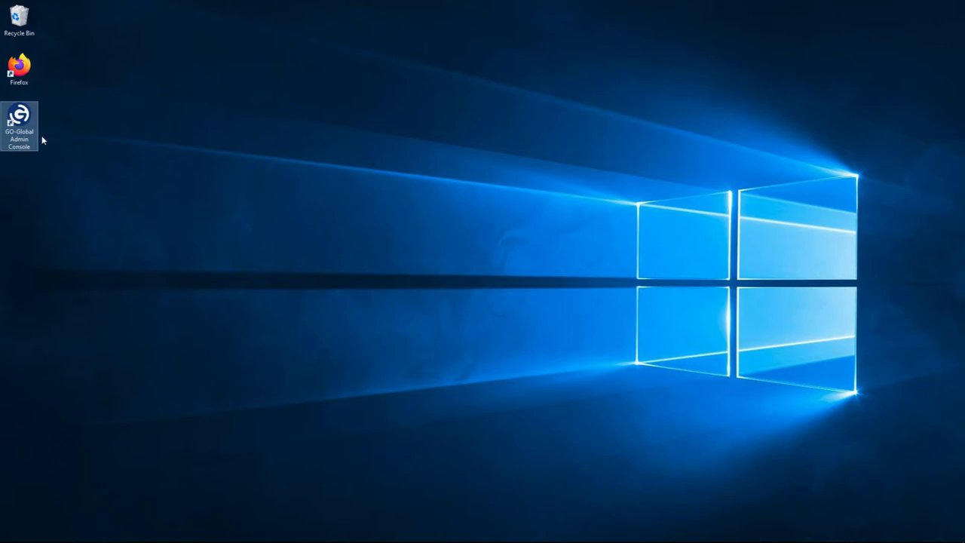
- Enable Require two-factor authentication in Host Options' Authentication settings
double_click(18, 121)
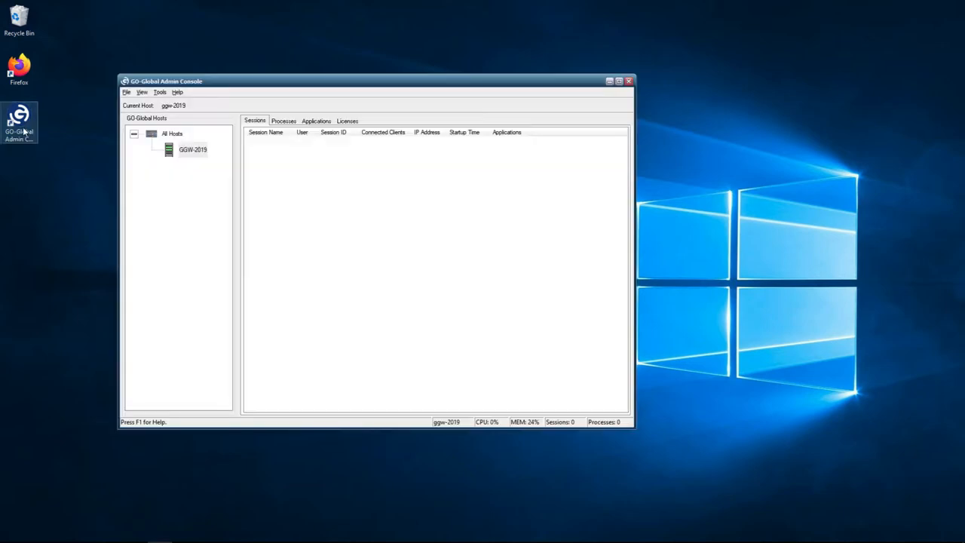
left_click(160, 92)
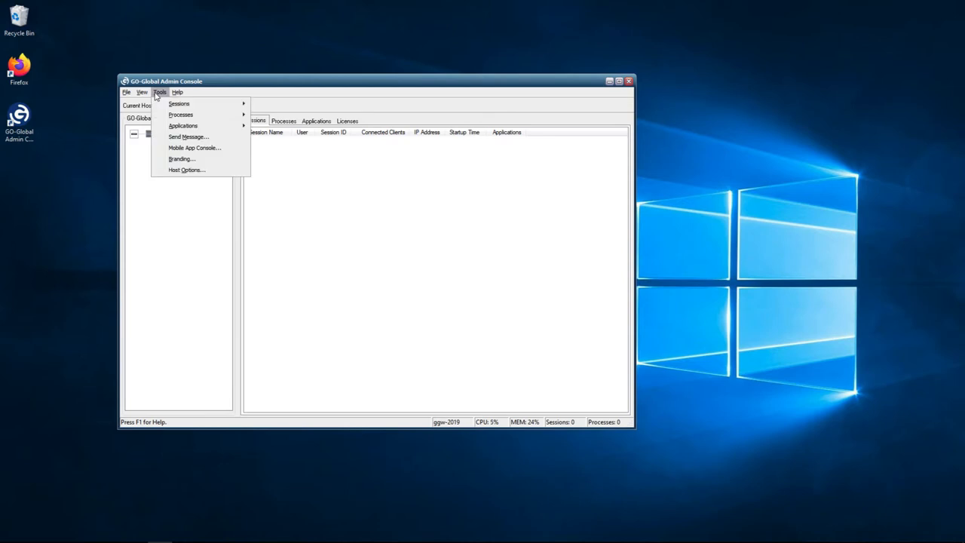
left_click(187, 169)
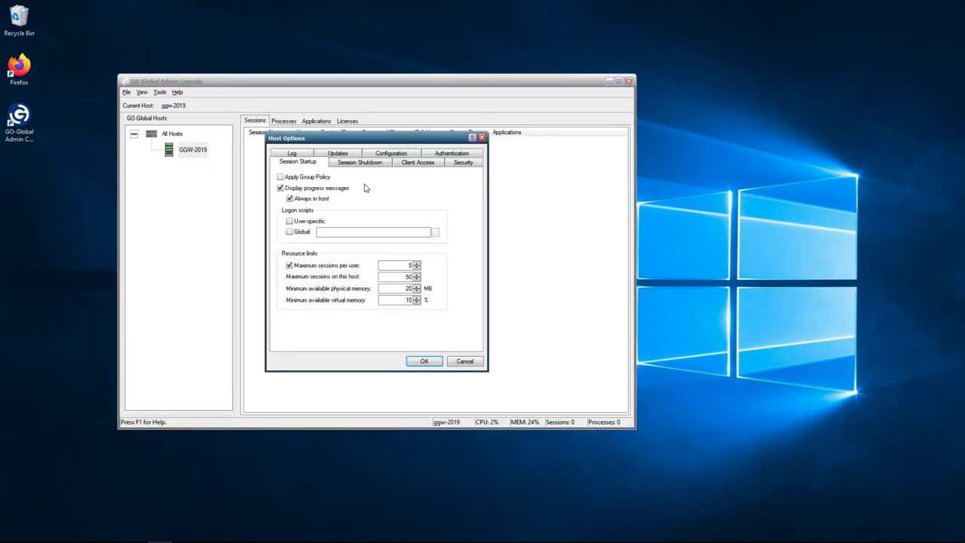
left_click(453, 161)
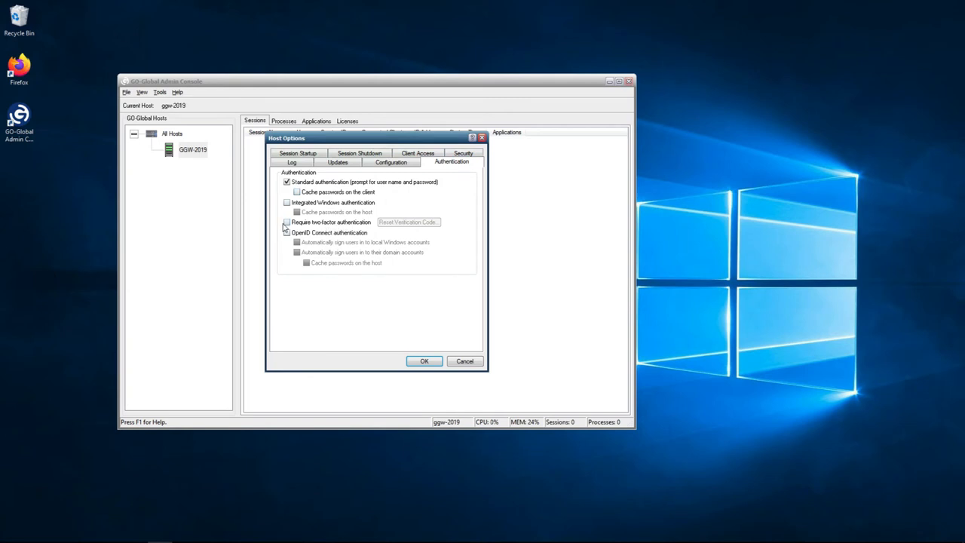
left_click(287, 222)
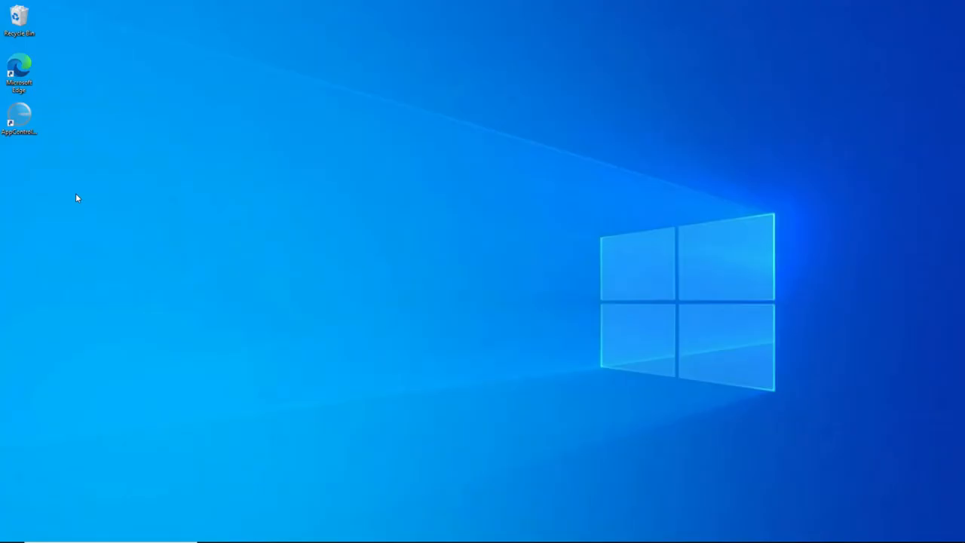
mouse_move(53, 181)
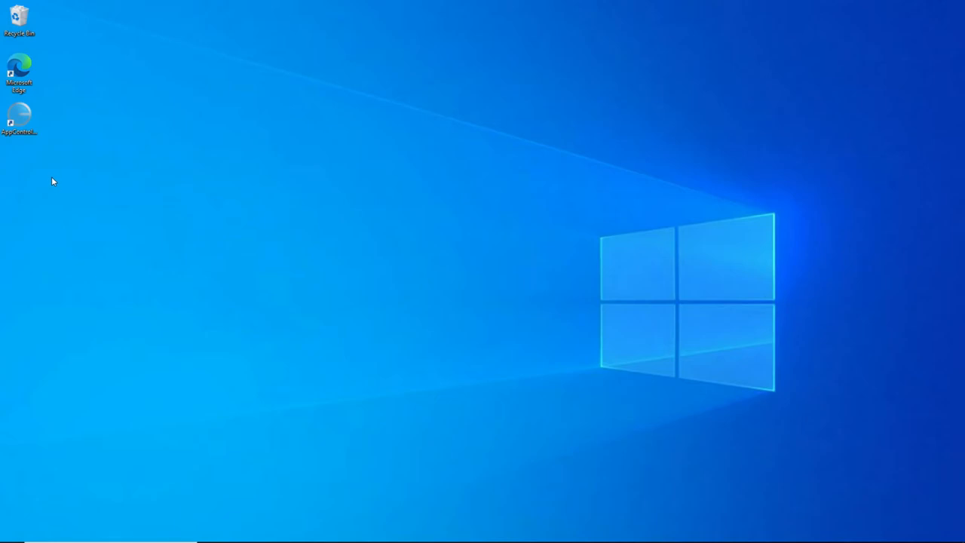
mouse_move(40, 151)
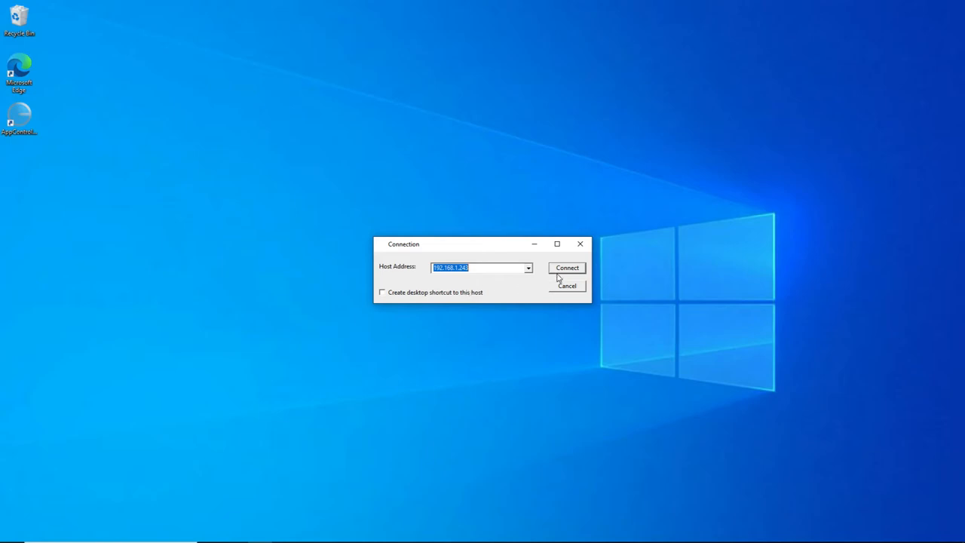
- Connect to the host and sign in to GGW-2019 as user 'andy'
left_click(567, 268)
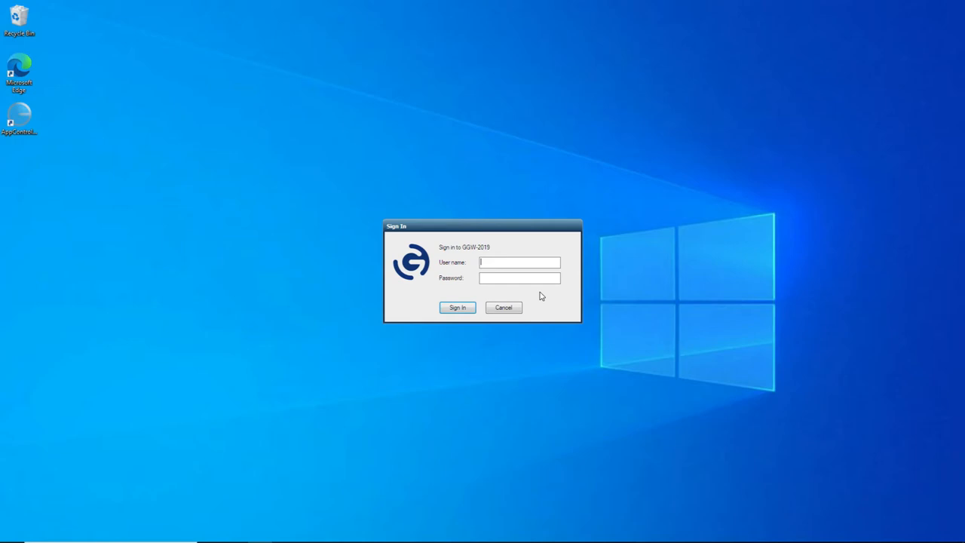
type("andyl")
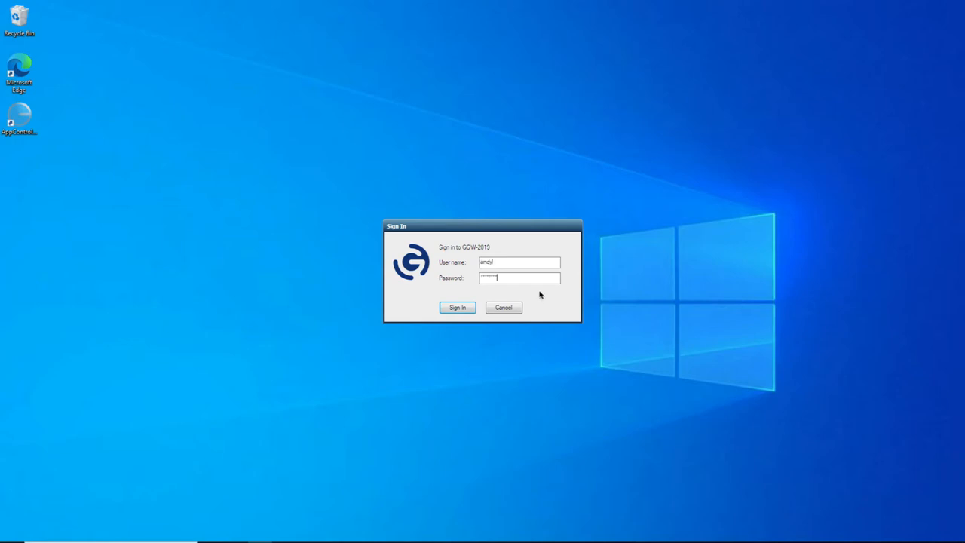
left_click(457, 307)
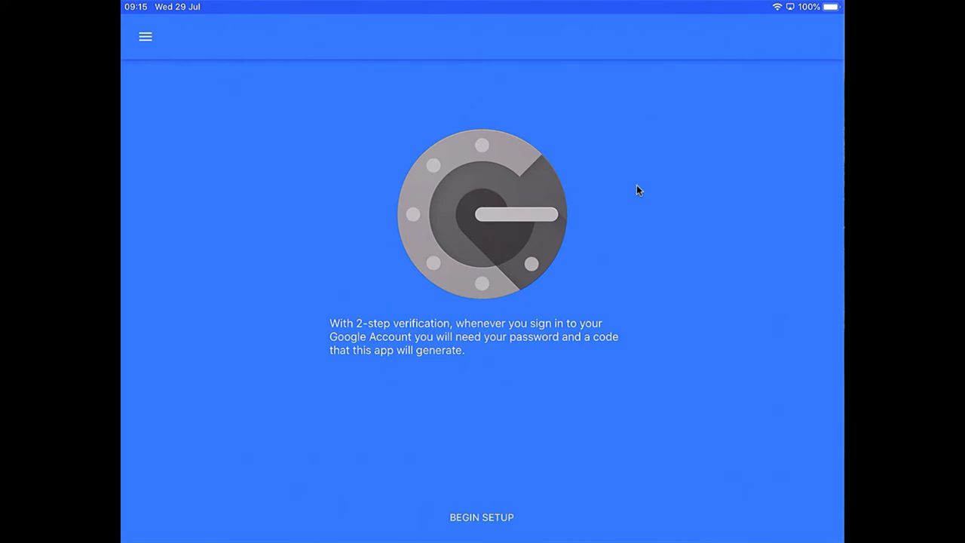
- Begin setup of a new account in Google Authenticator to scan the QR code
left_click(482, 517)
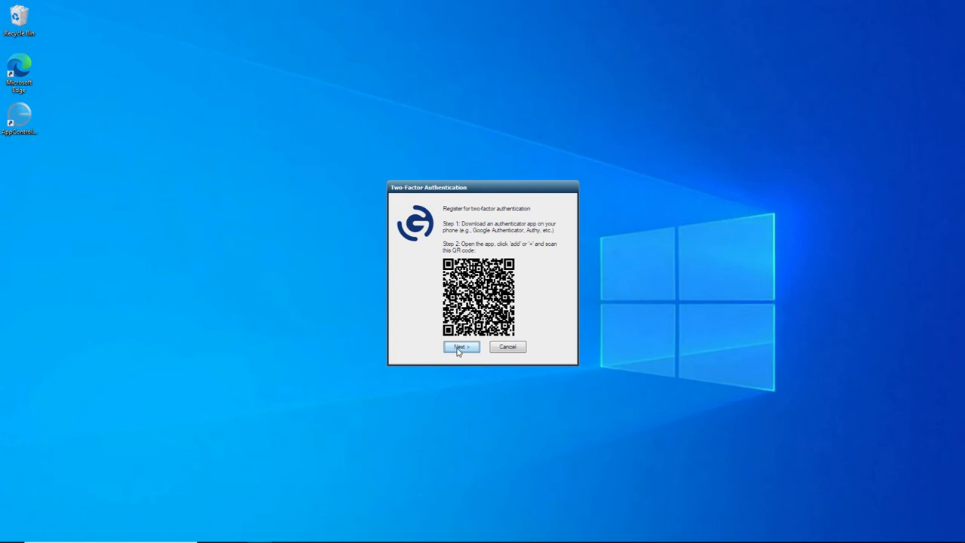
left_click(460, 347)
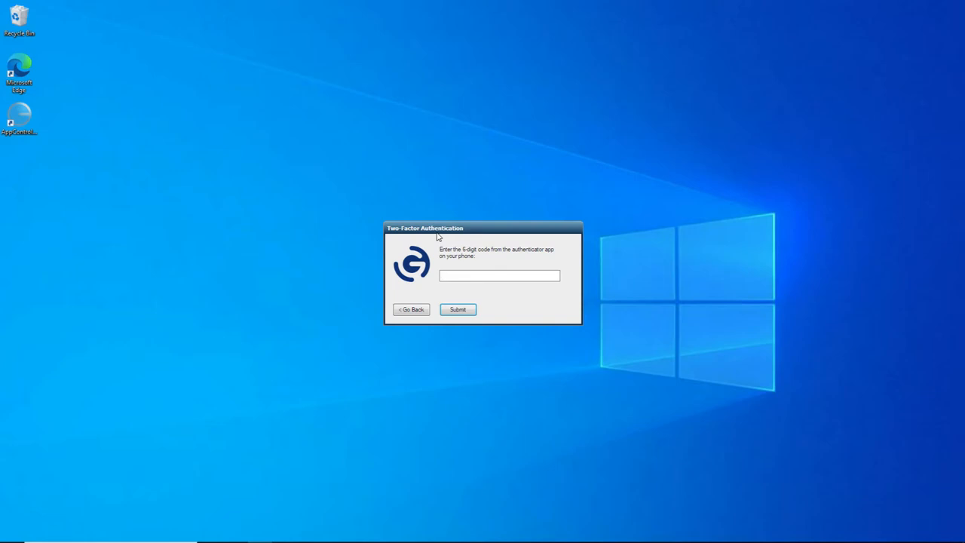
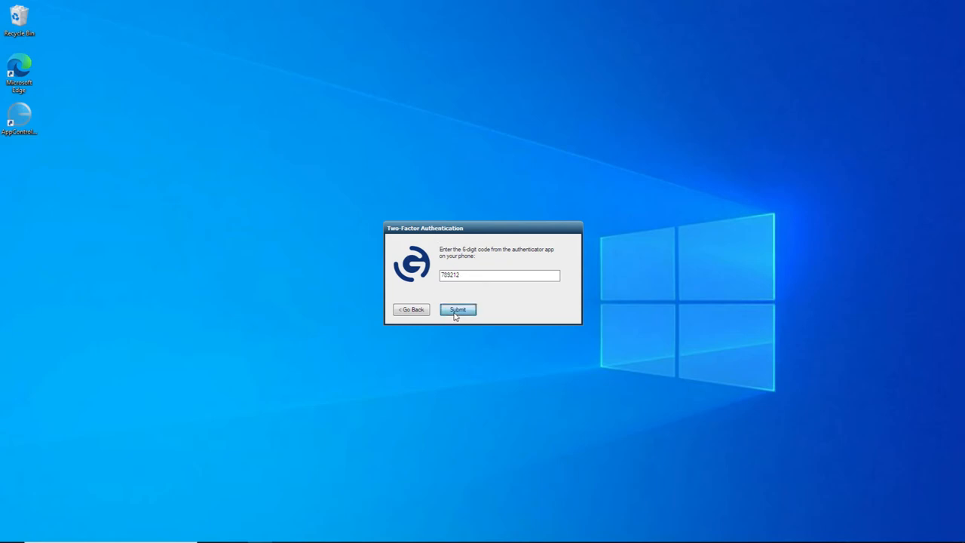
left_click(459, 309)
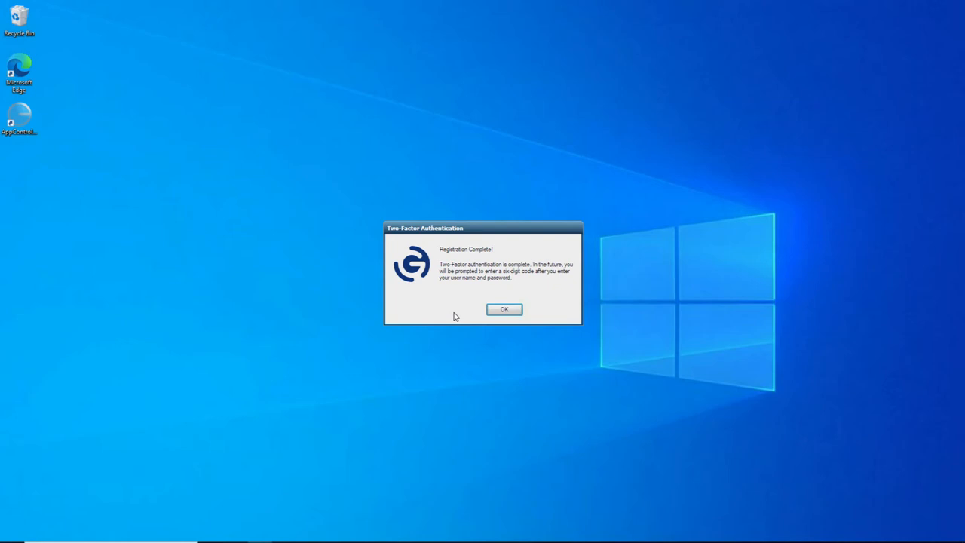
mouse_move(461, 317)
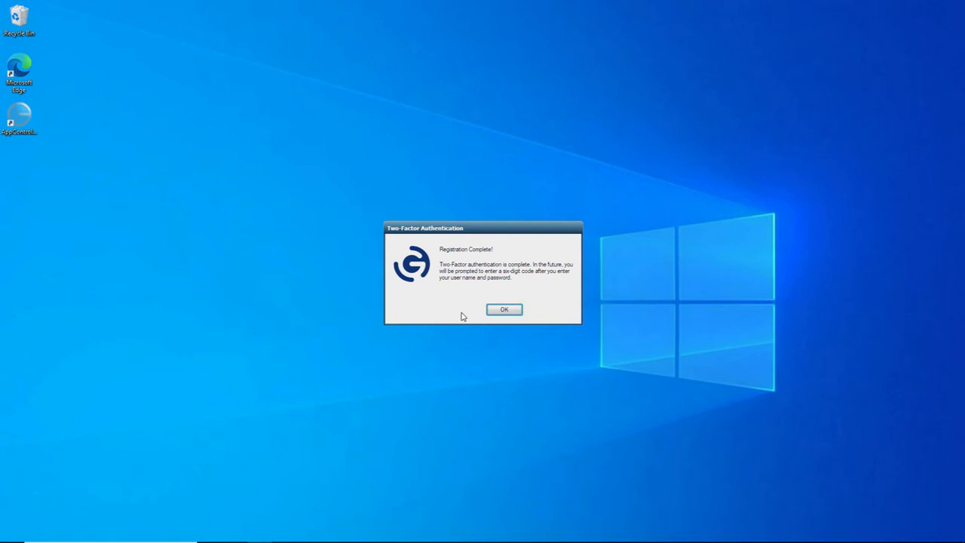
left_click(503, 309)
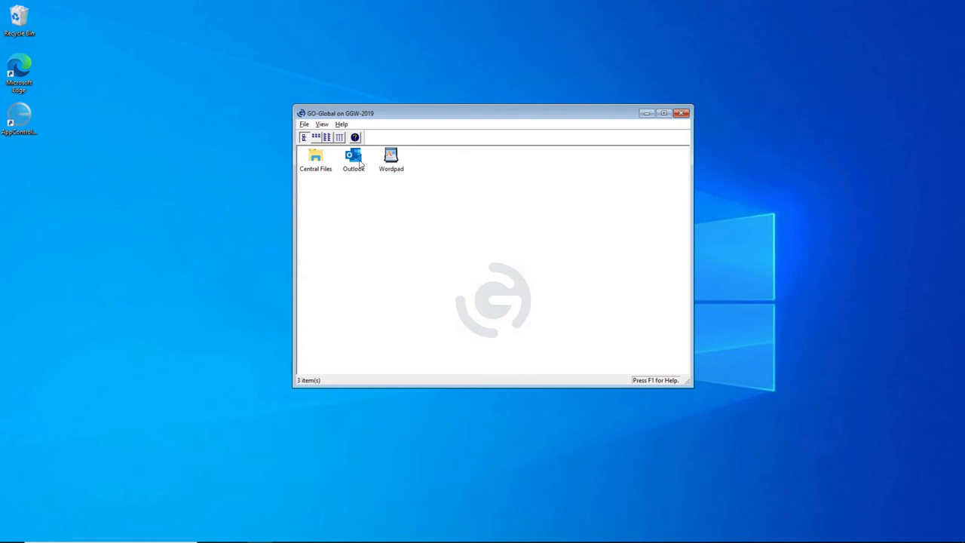
- Launch a published application from the App Controller window
double_click(353, 158)
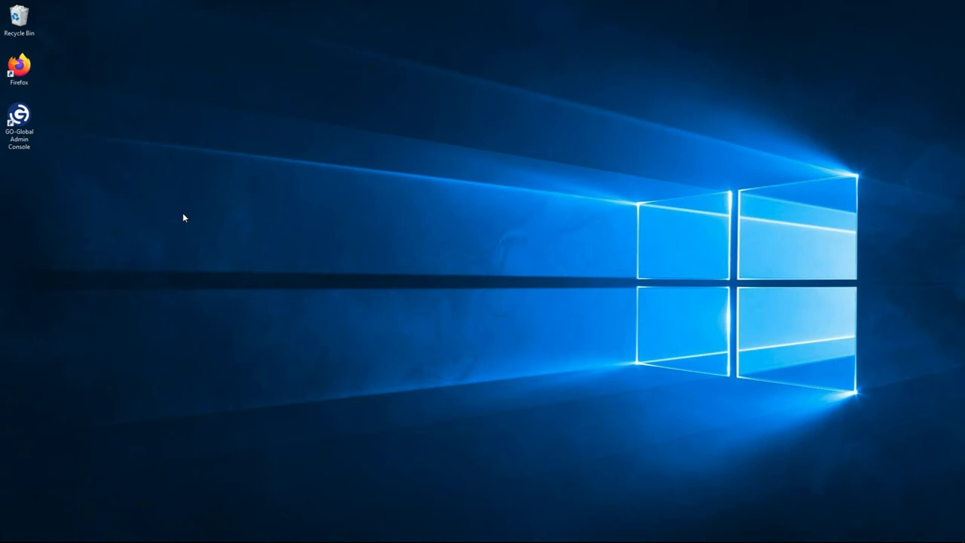
mouse_move(60, 178)
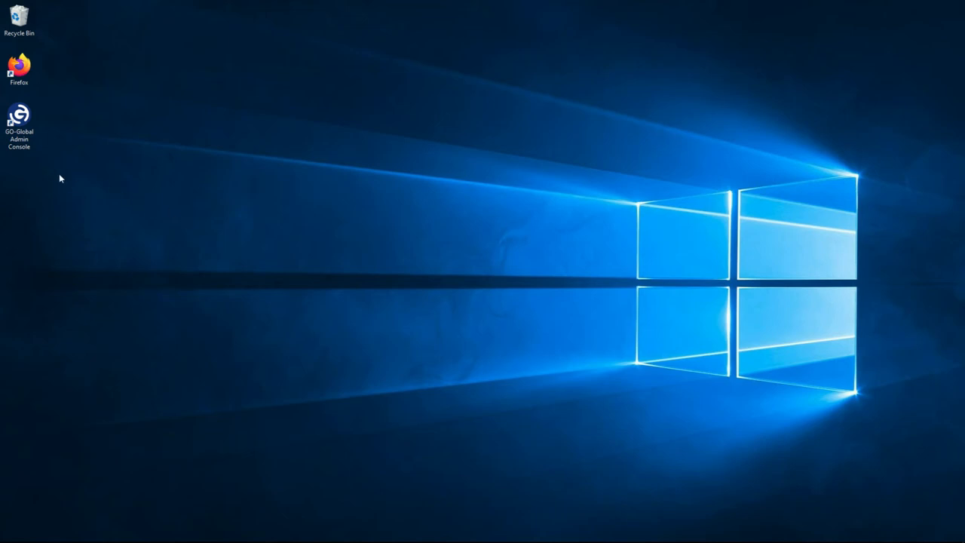
- Save Portuguese text for the Two-Factor Auth Dialogs in the Branding settings
left_click(18, 123)
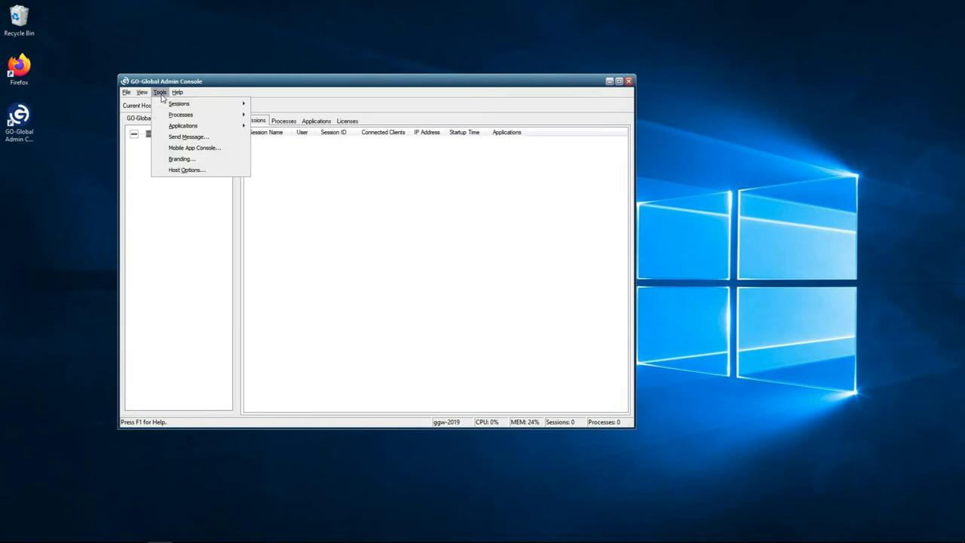
mouse_move(181, 160)
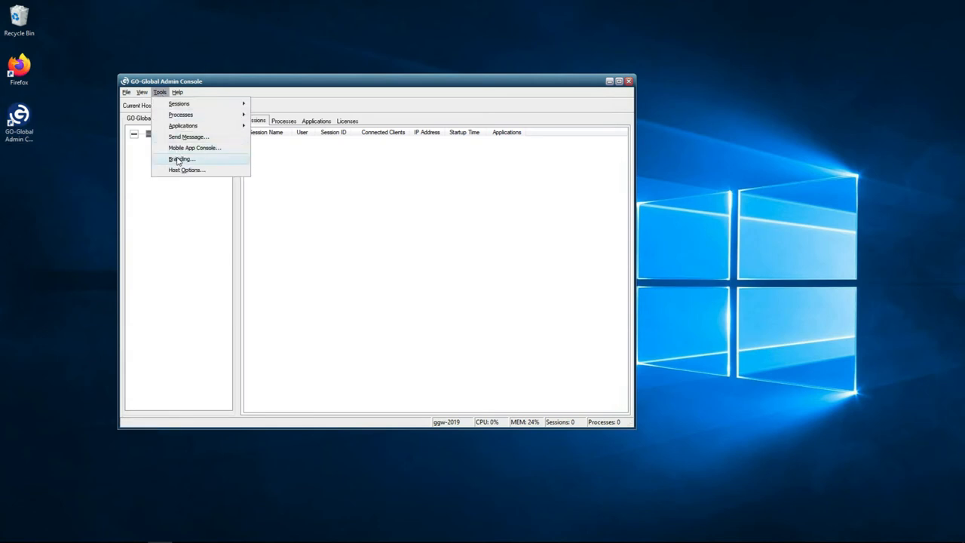
left_click(181, 159)
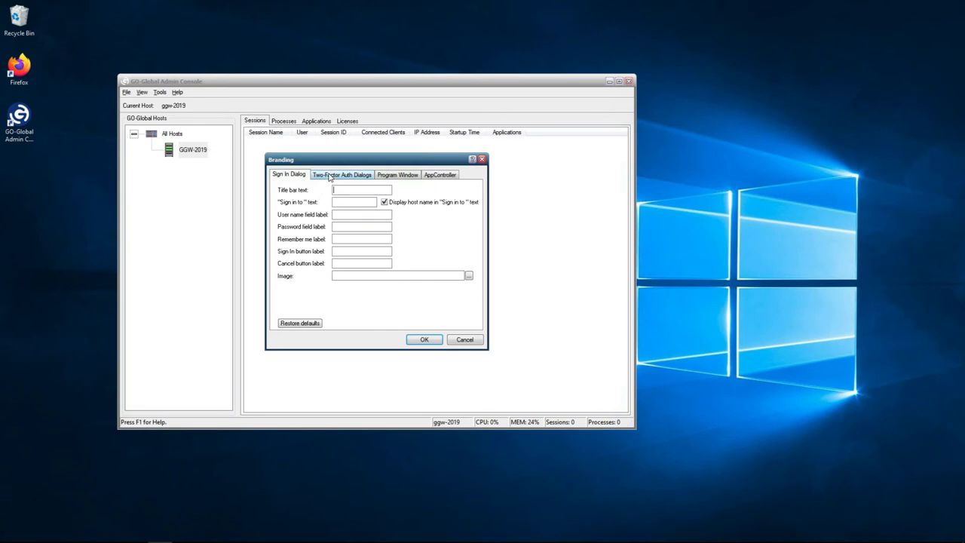
left_click(341, 175)
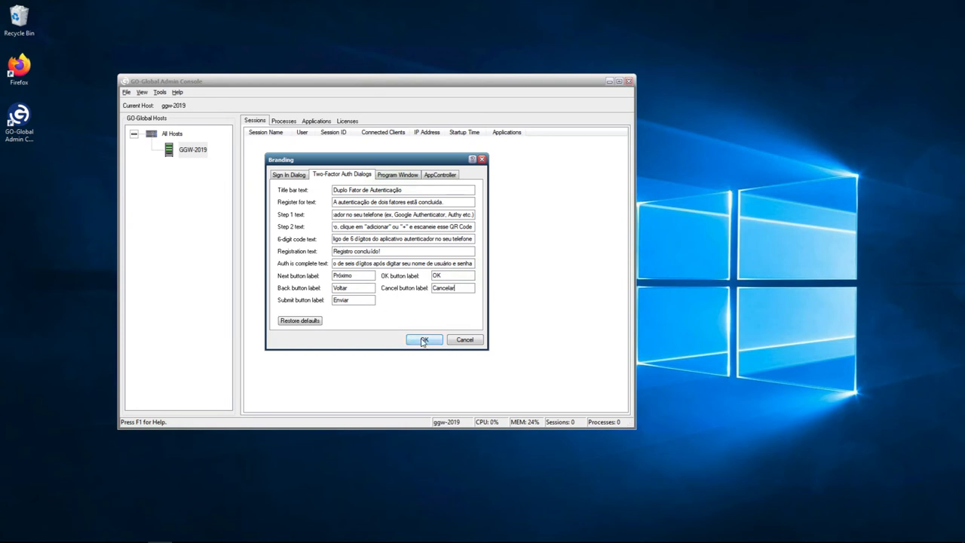
left_click(422, 339)
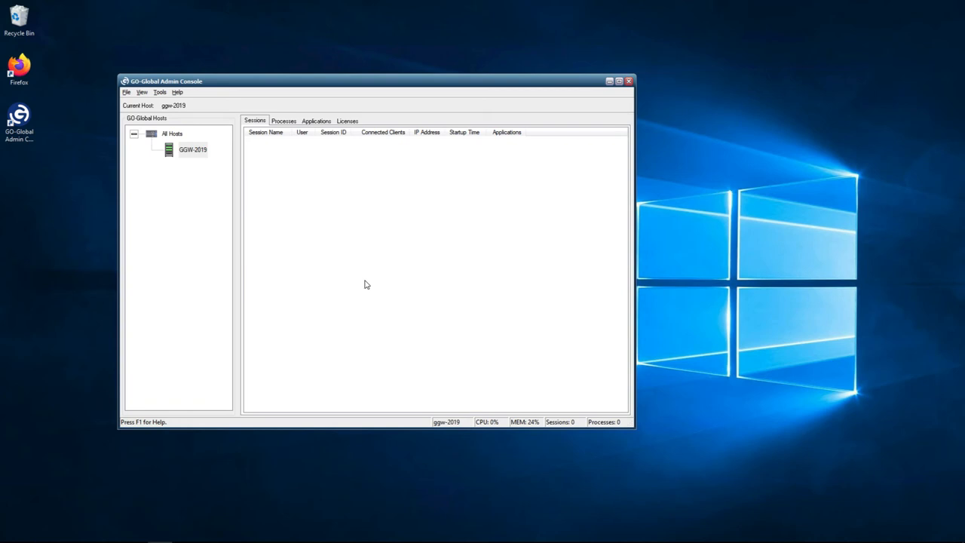
mouse_move(324, 259)
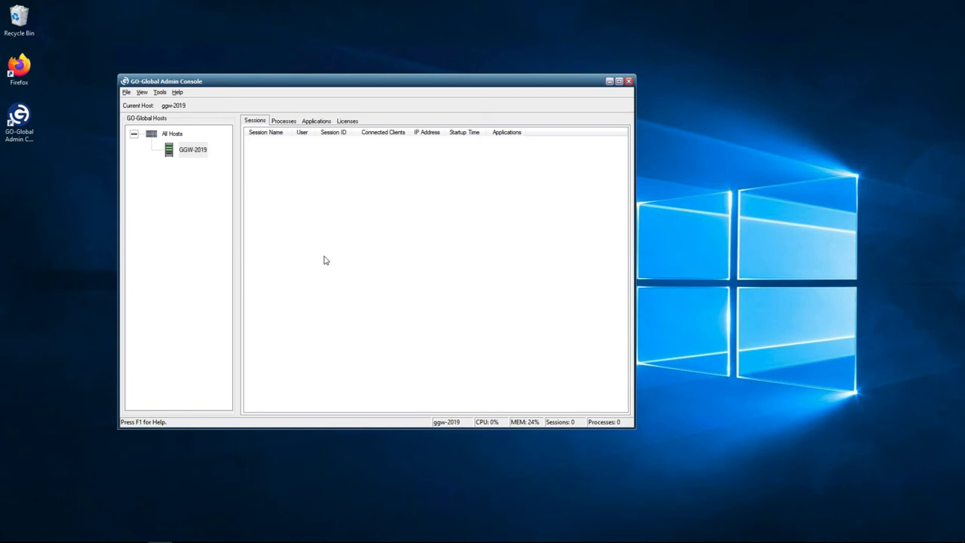
mouse_move(227, 187)
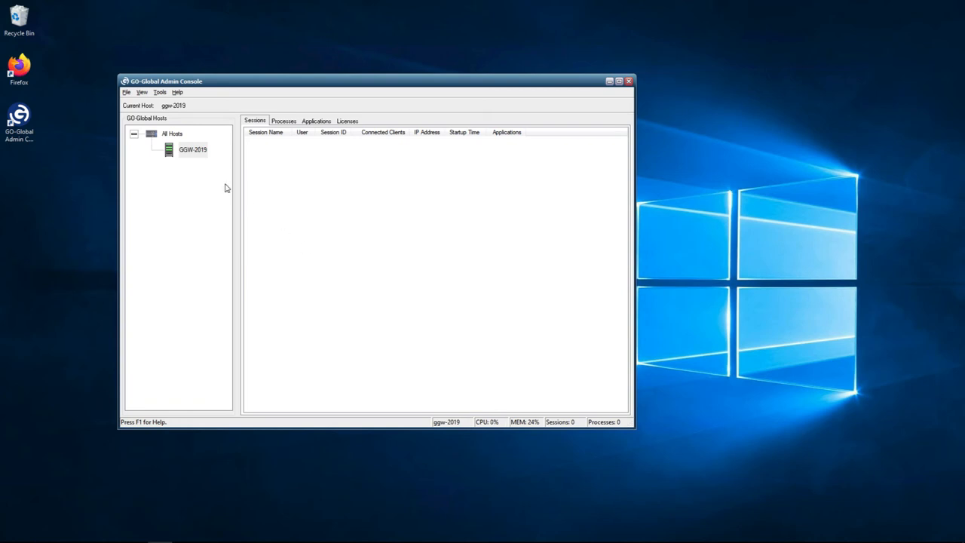
- Reset verification codes for all users from the Authentication settings and close Host Options
left_click(160, 92)
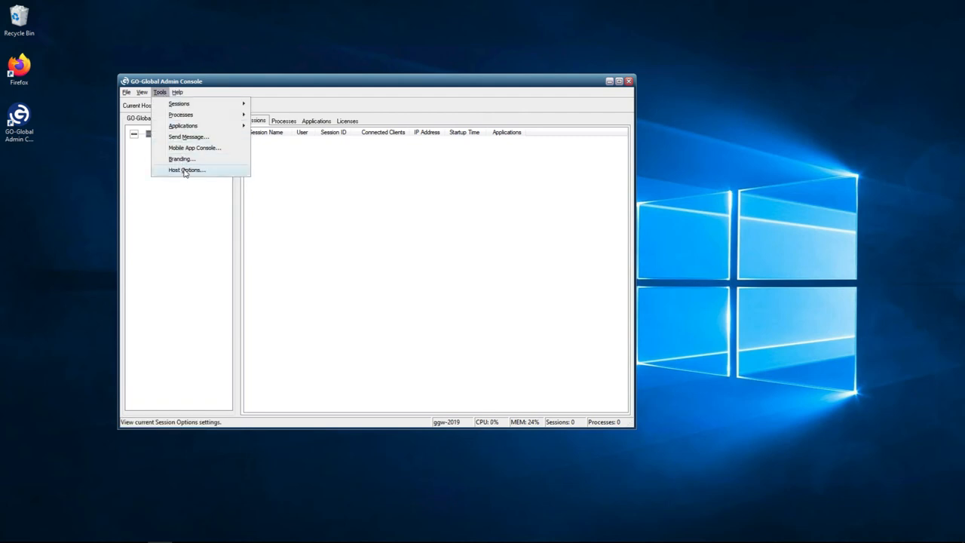
left_click(187, 169)
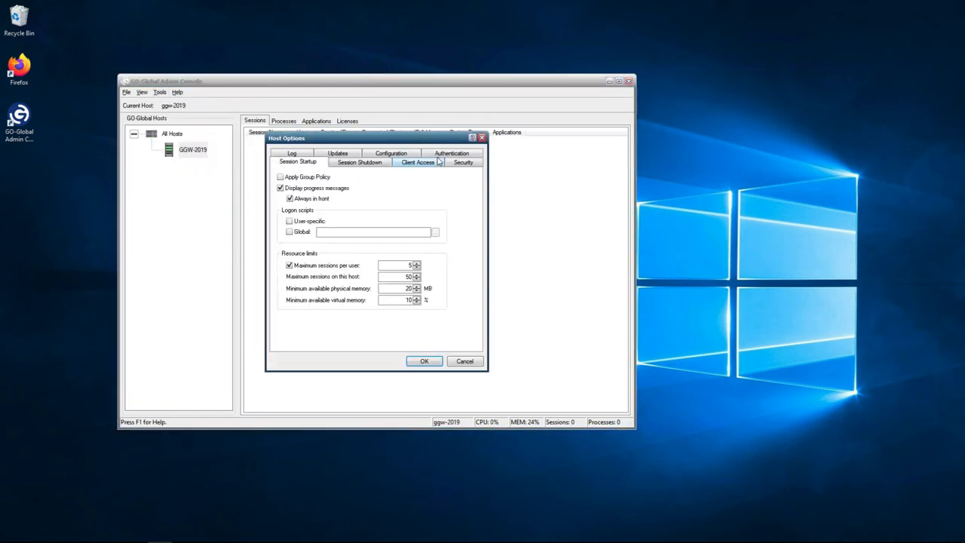
left_click(452, 162)
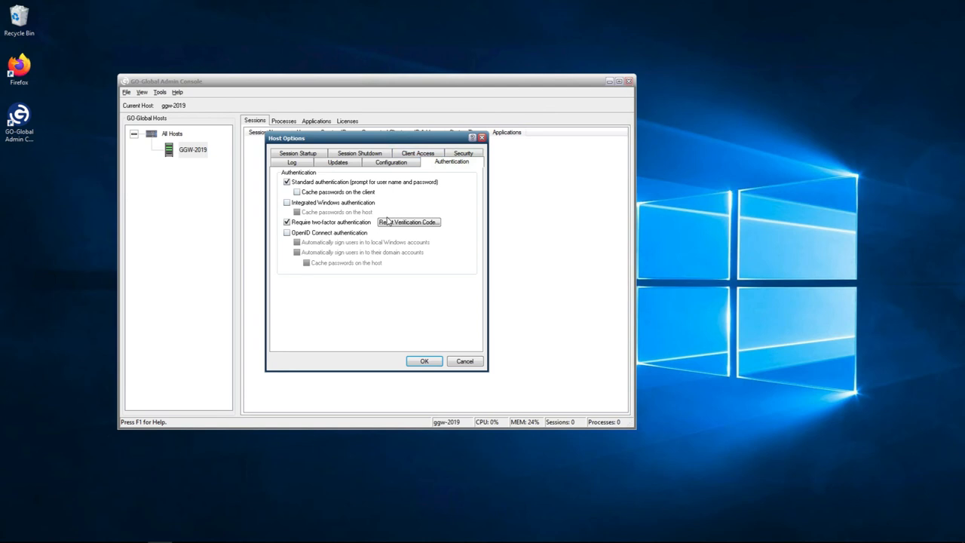
mouse_move(407, 222)
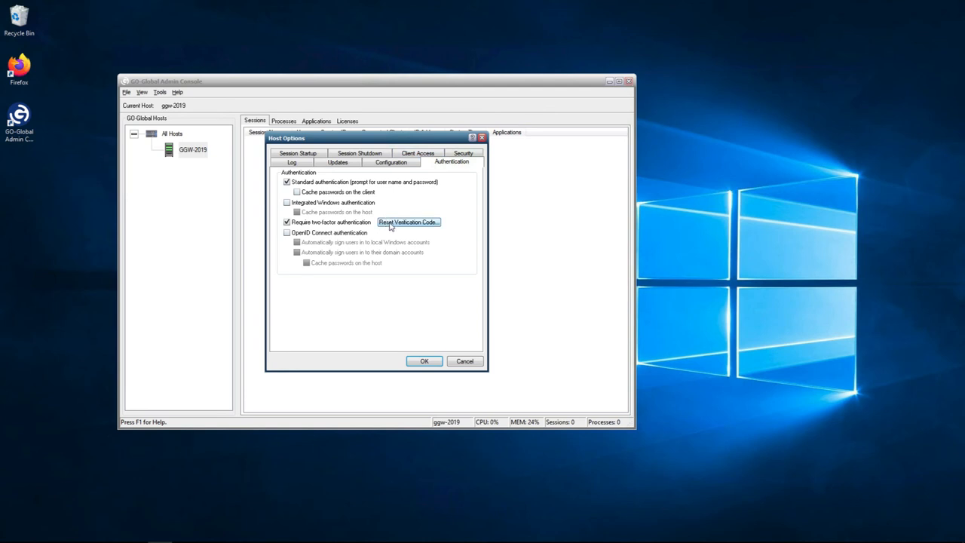
left_click(407, 222)
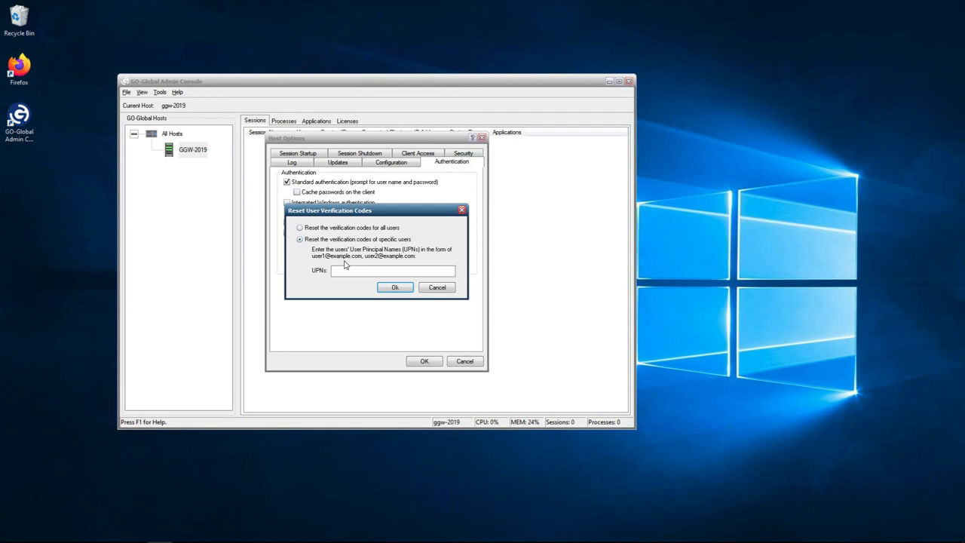
mouse_move(340, 259)
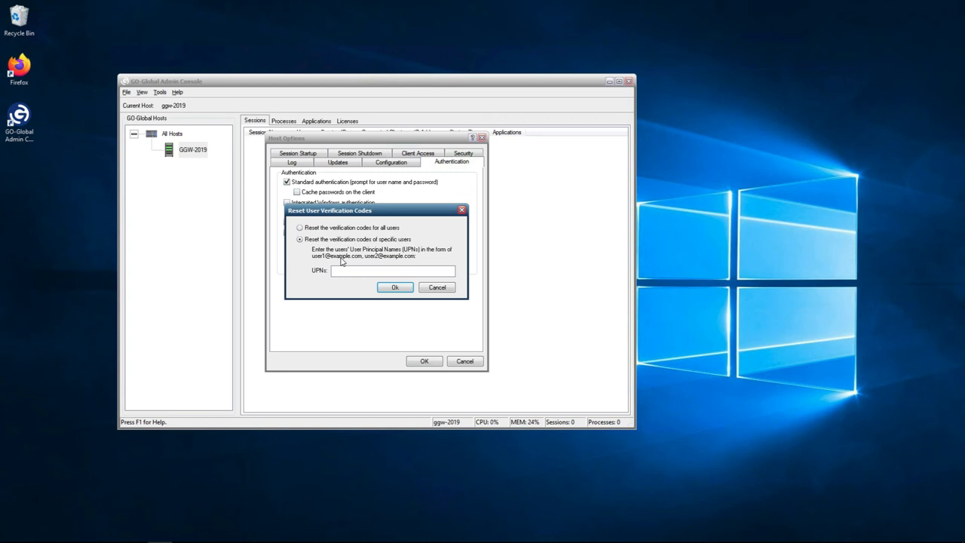
left_click(301, 228)
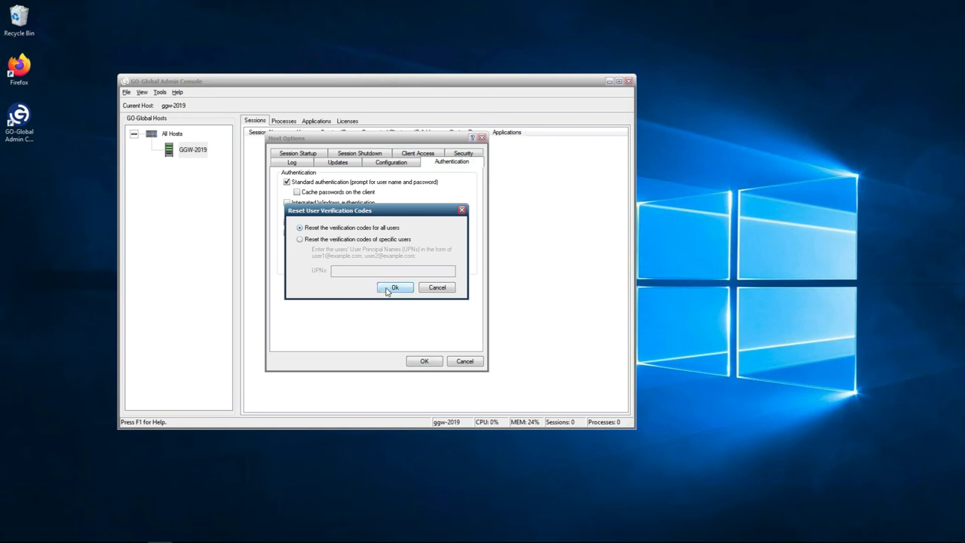
left_click(393, 286)
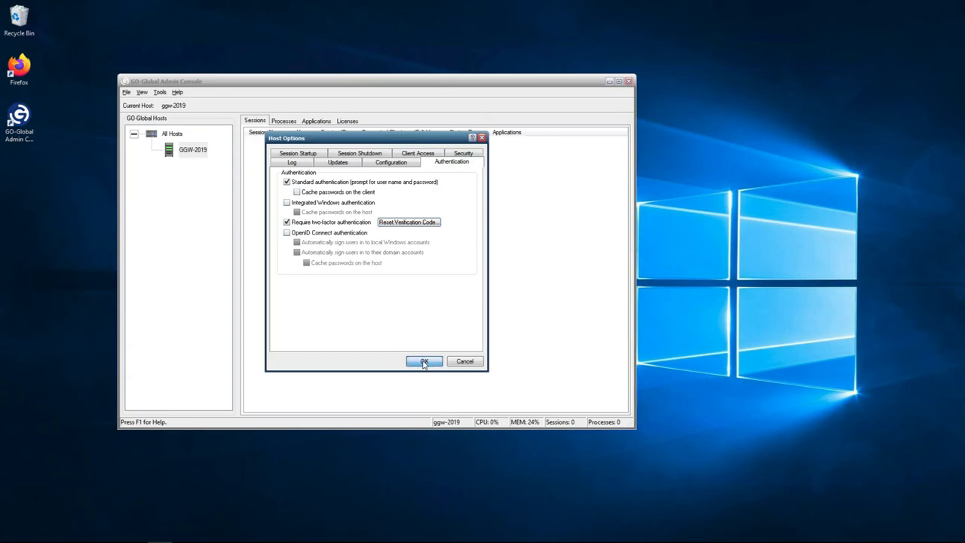
left_click(423, 362)
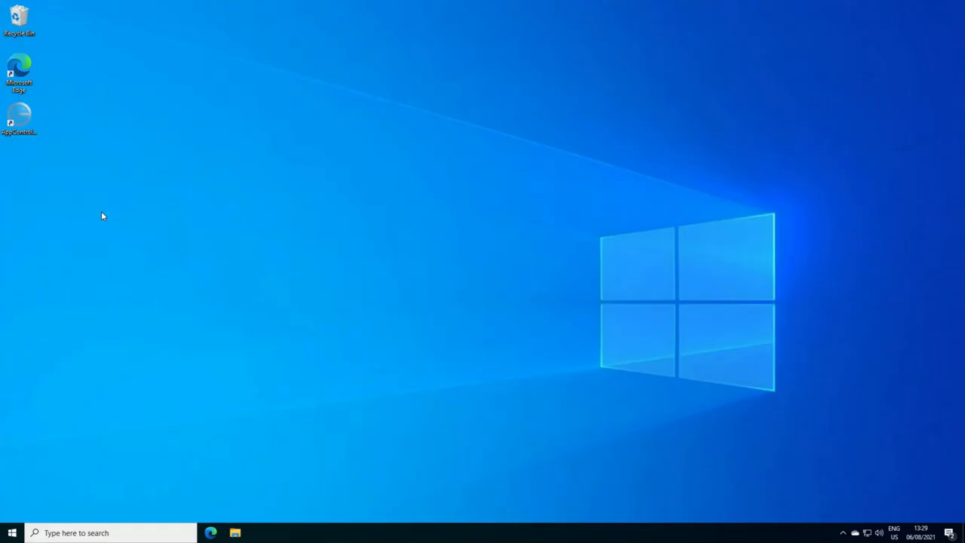
mouse_move(45, 155)
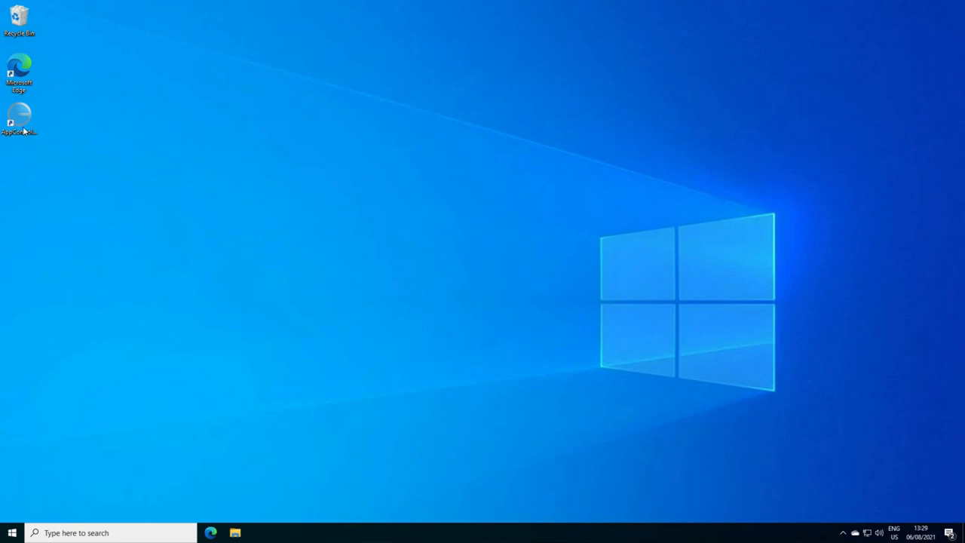
- Launch App Controller, connect to the host and sign in with the filled-in credentials
double_click(18, 118)
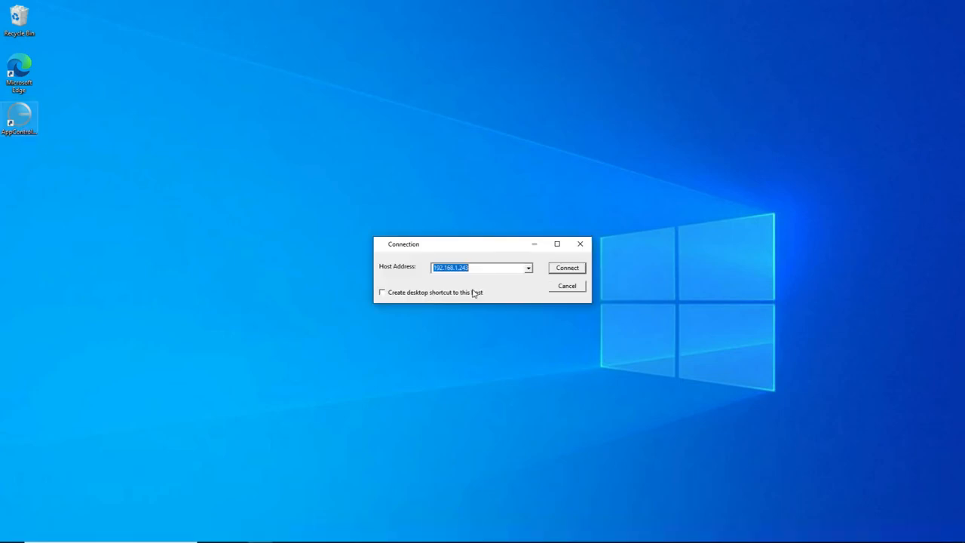
left_click(567, 268)
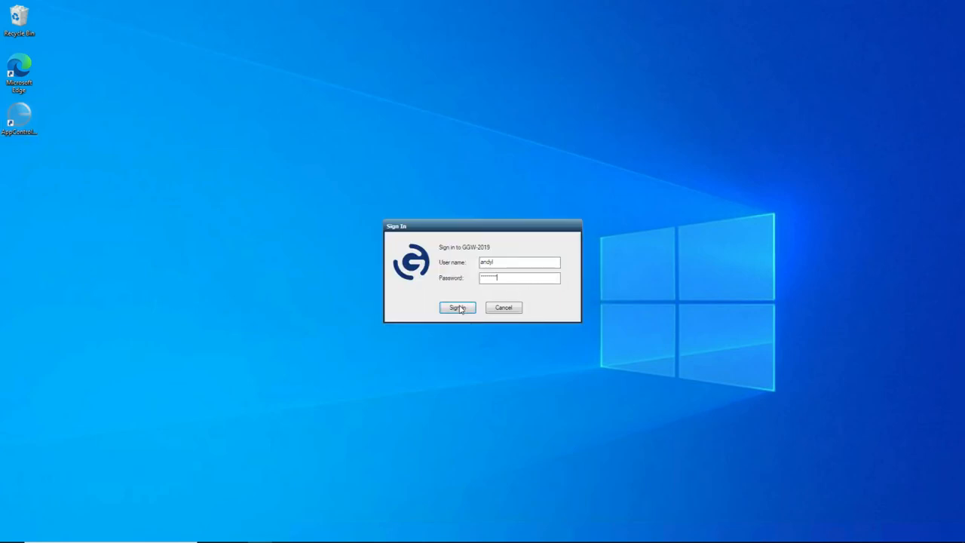
left_click(457, 308)
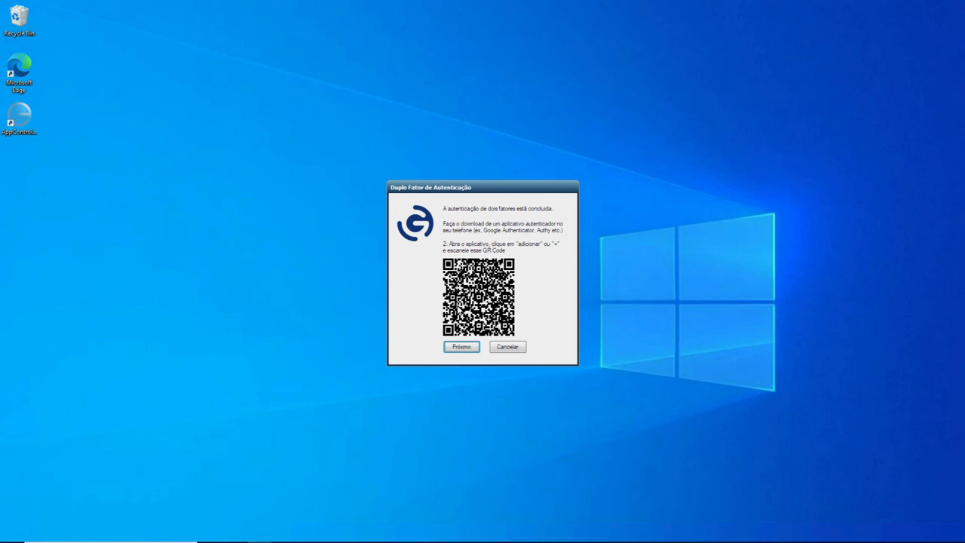
mouse_move(457, 350)
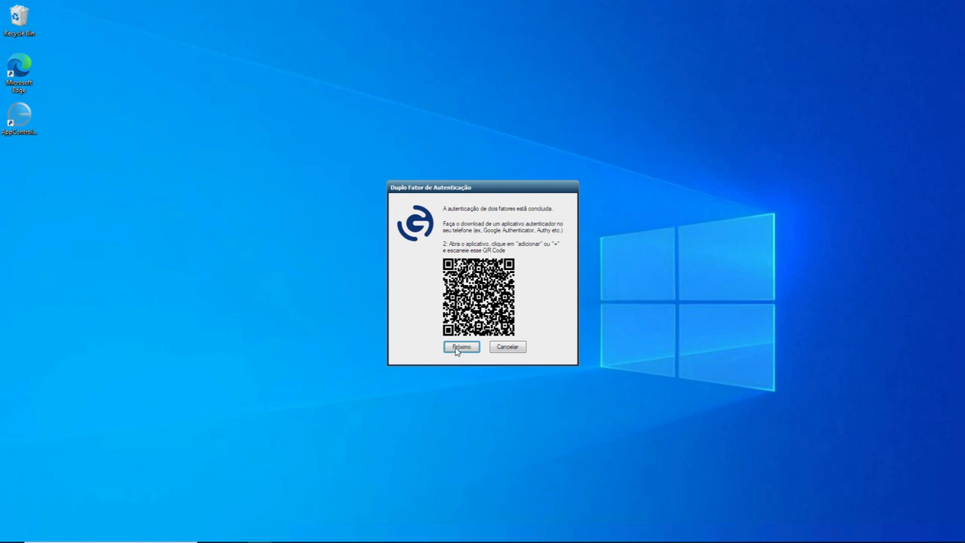
left_click(461, 346)
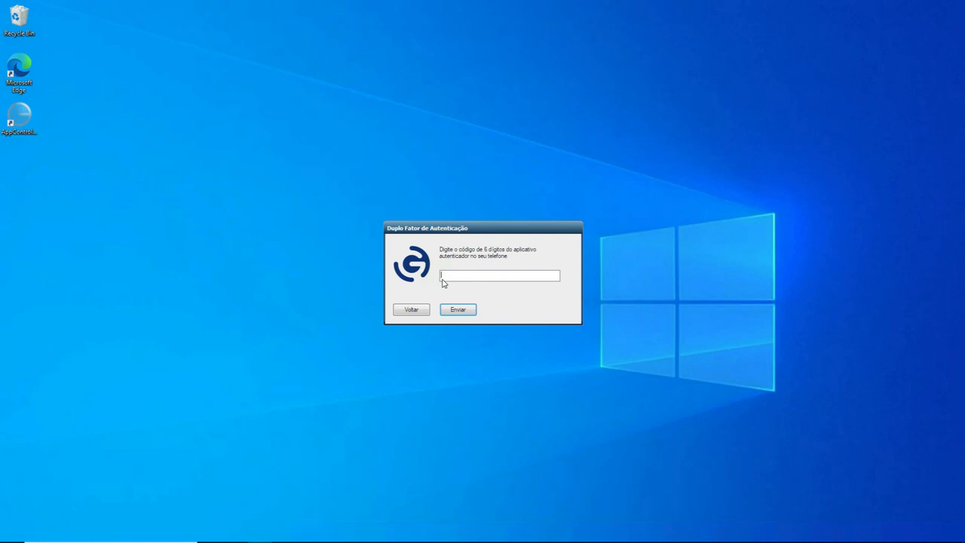
mouse_move(440, 283)
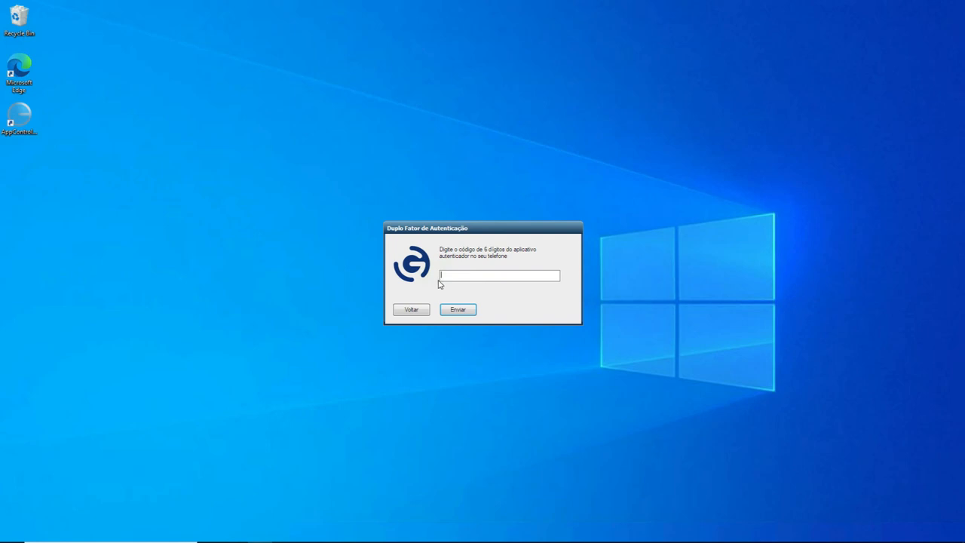
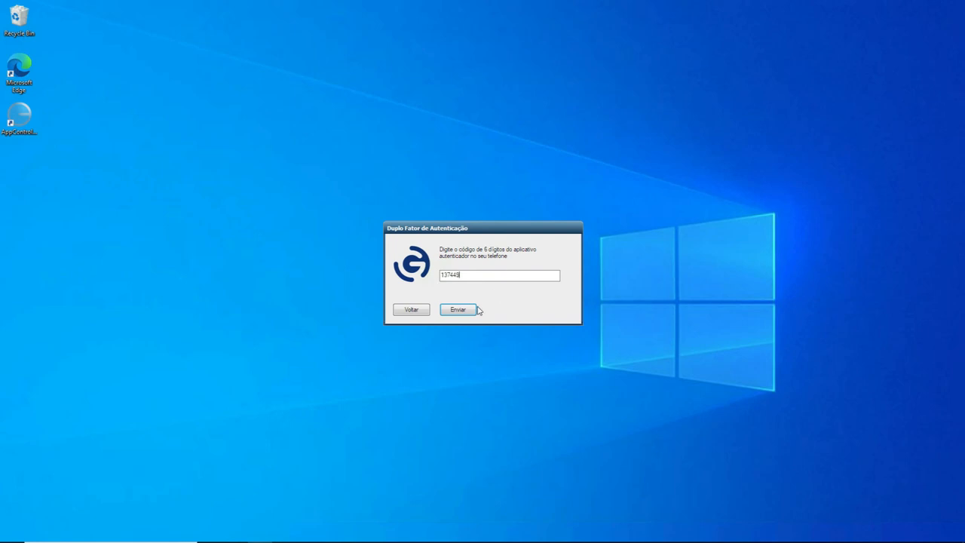
left_click(457, 309)
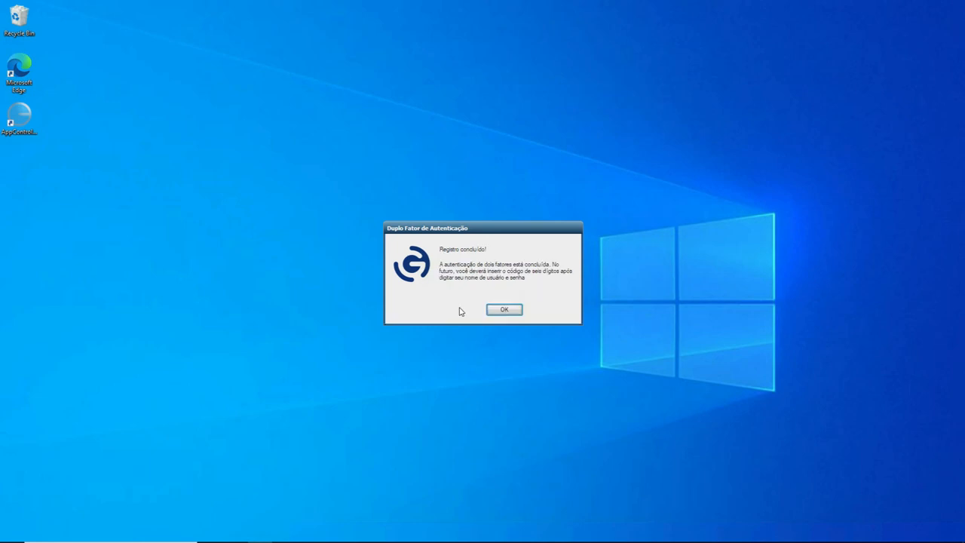
mouse_move(458, 308)
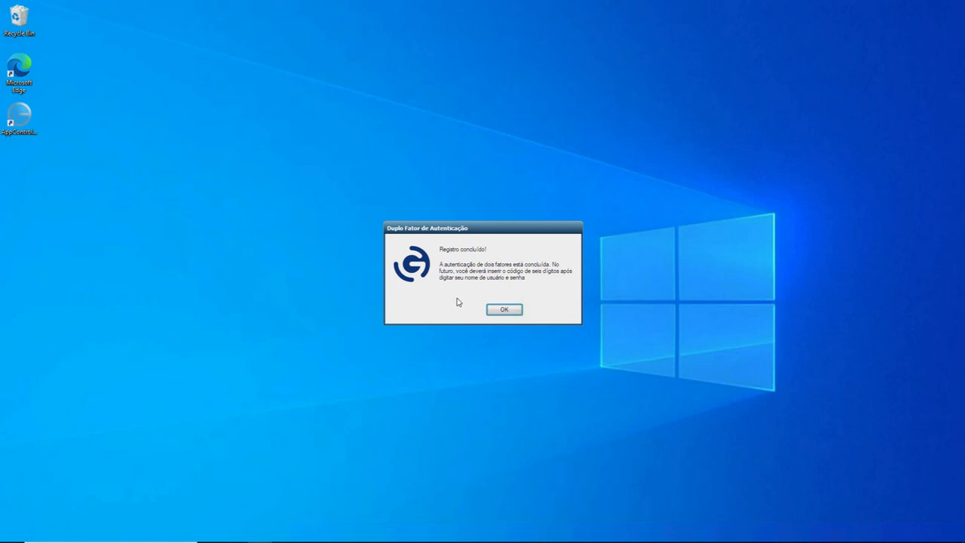
left_click(503, 309)
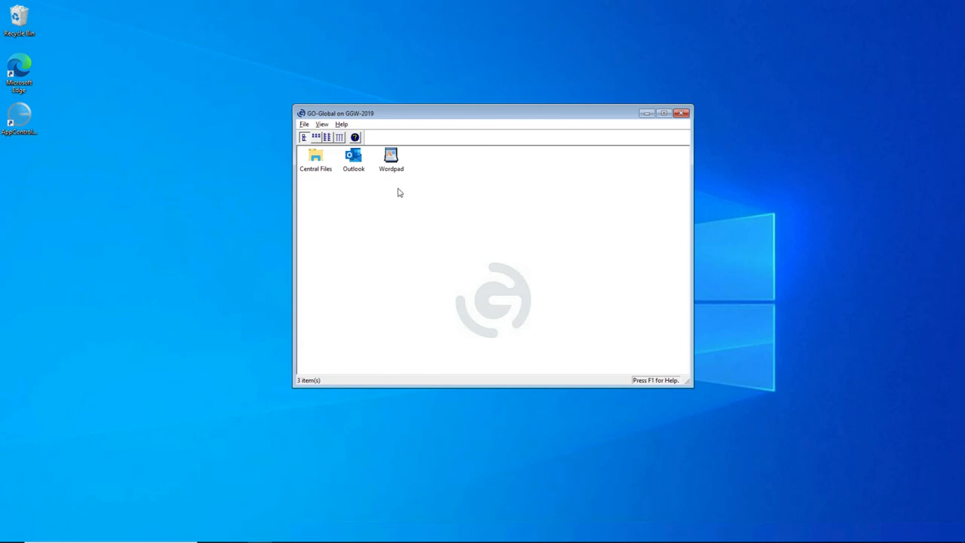
double_click(390, 158)
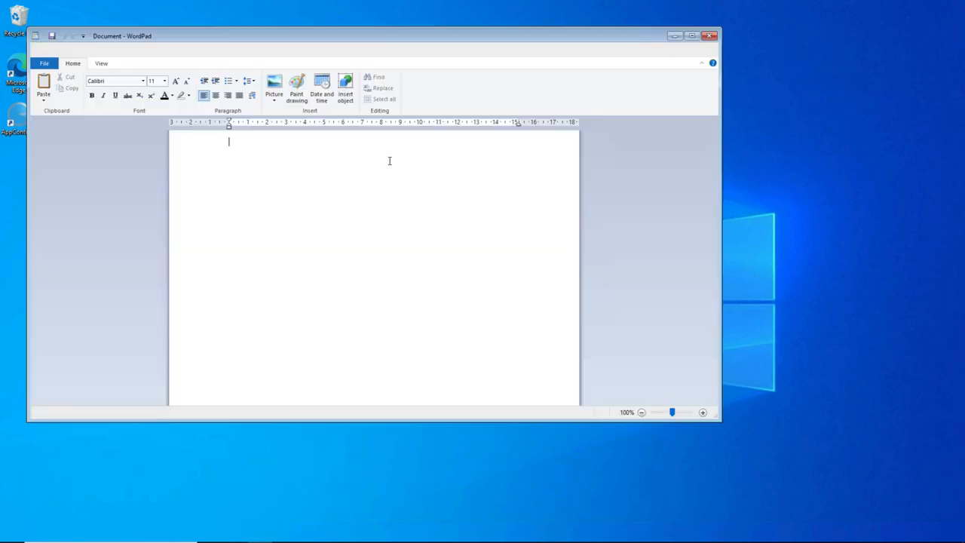